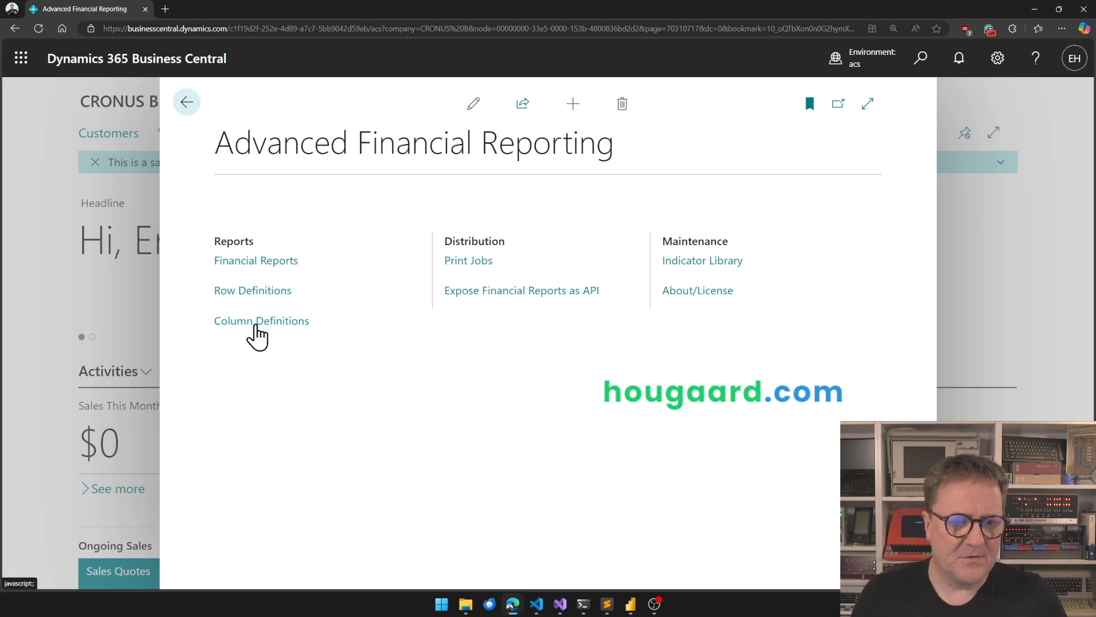
Review the COMPANIES column definition, then return to the Financial Reports list.
left_click(261, 320)
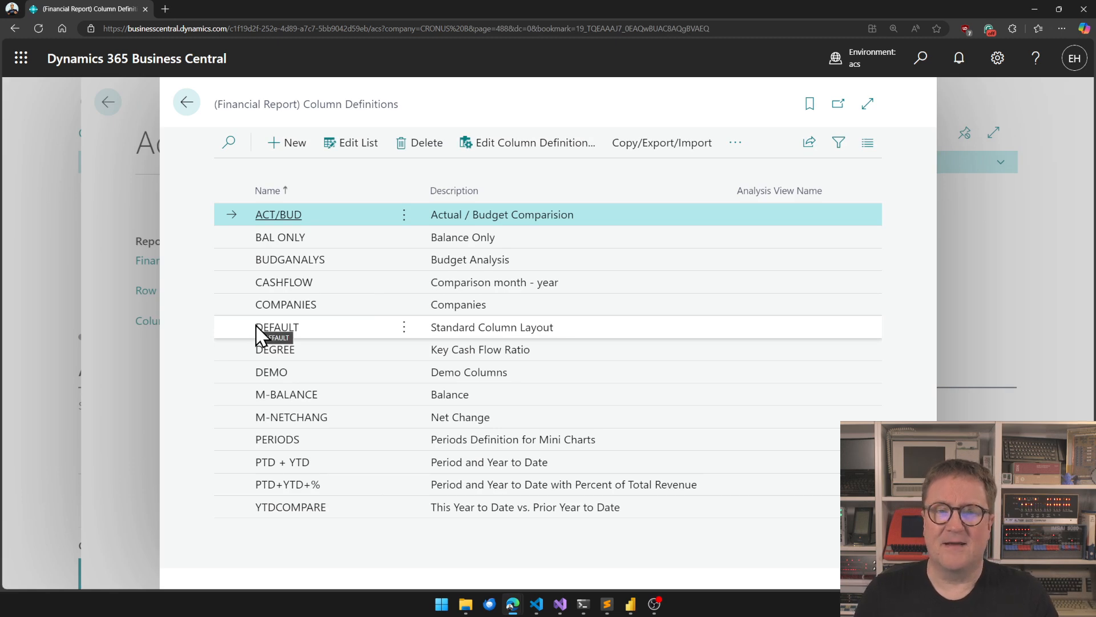
left_click(286, 305)
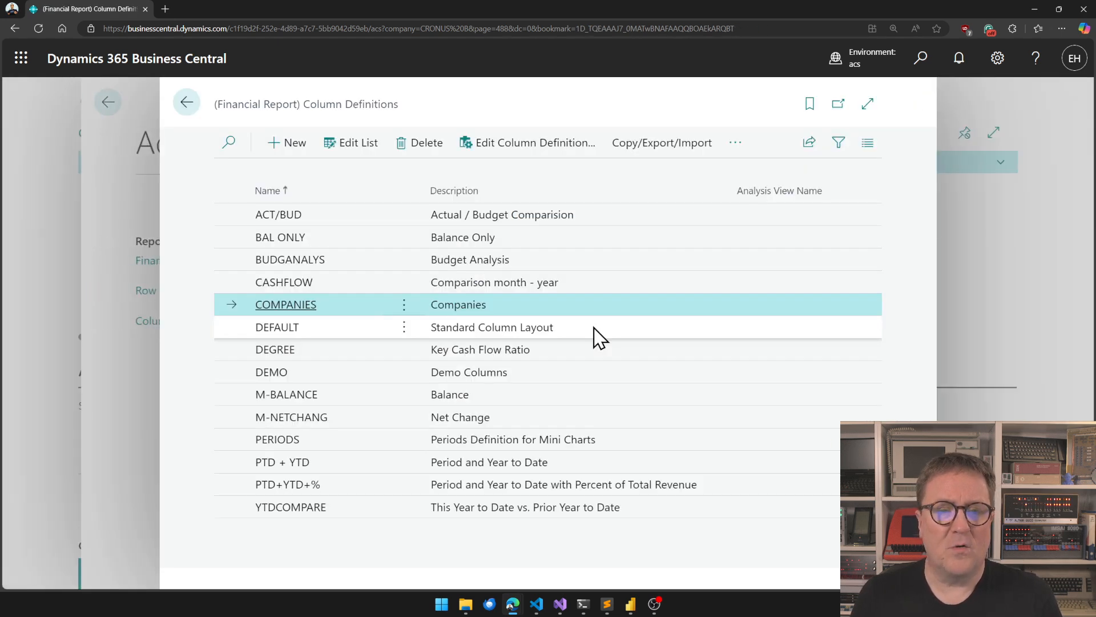
left_click(187, 102)
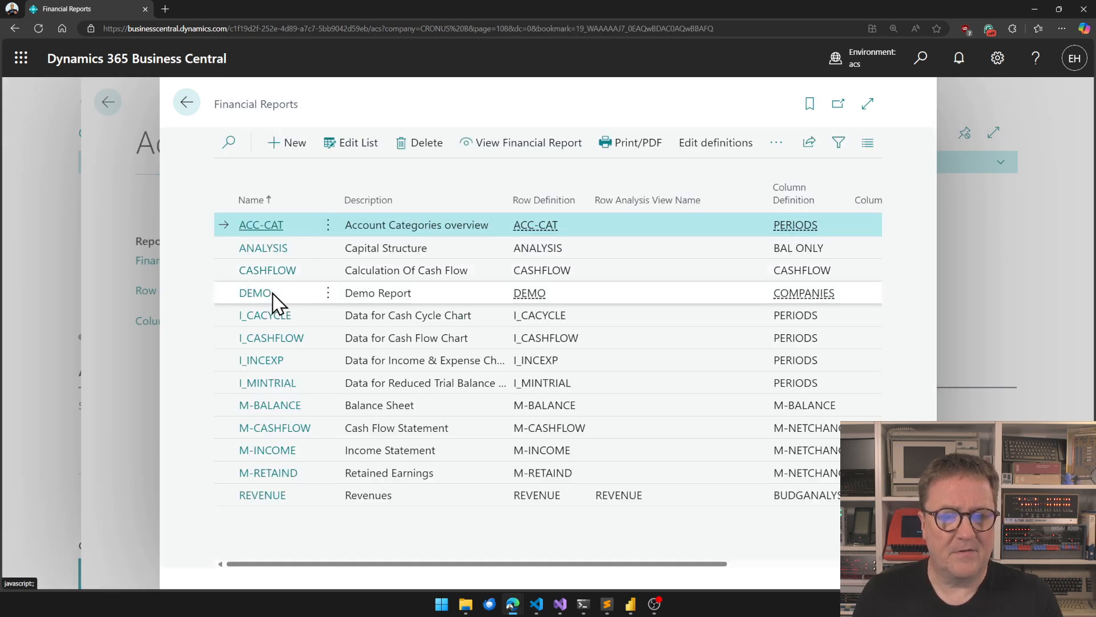
Run the DEMO financial report, review the Cronus A–D company columns, then navigate back.
left_click(255, 292)
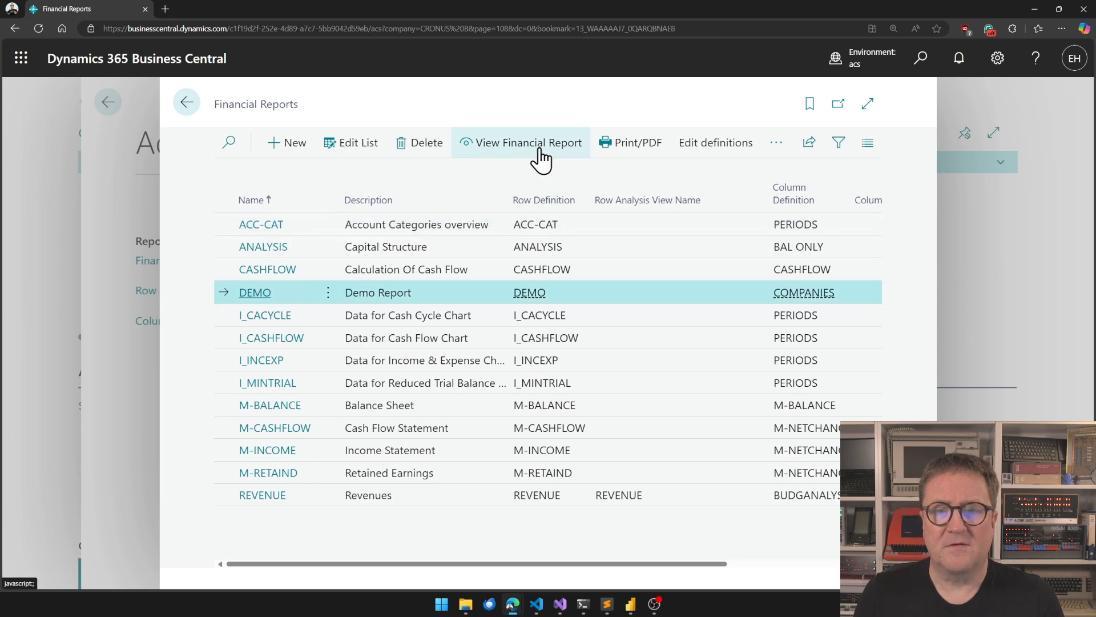
left_click(529, 143)
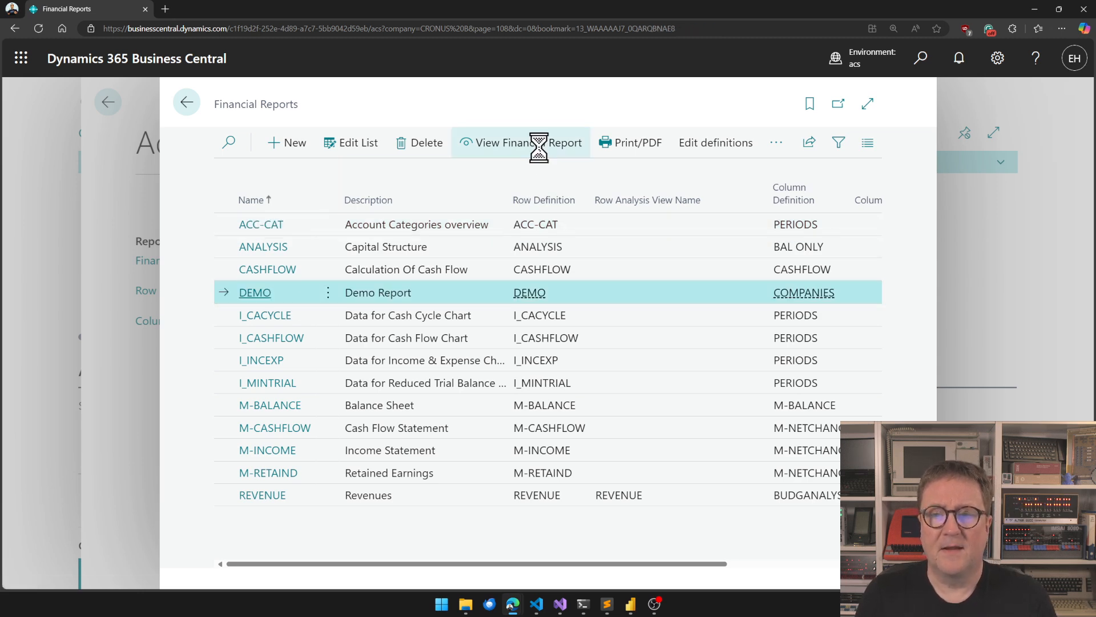
left_click(520, 143)
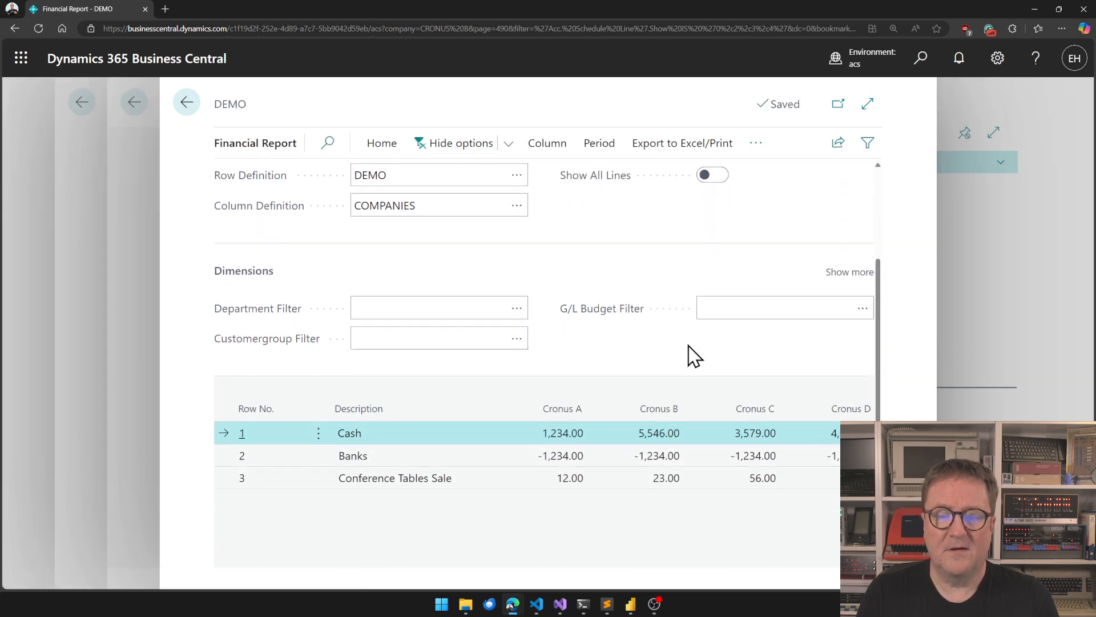
mouse_move(395, 451)
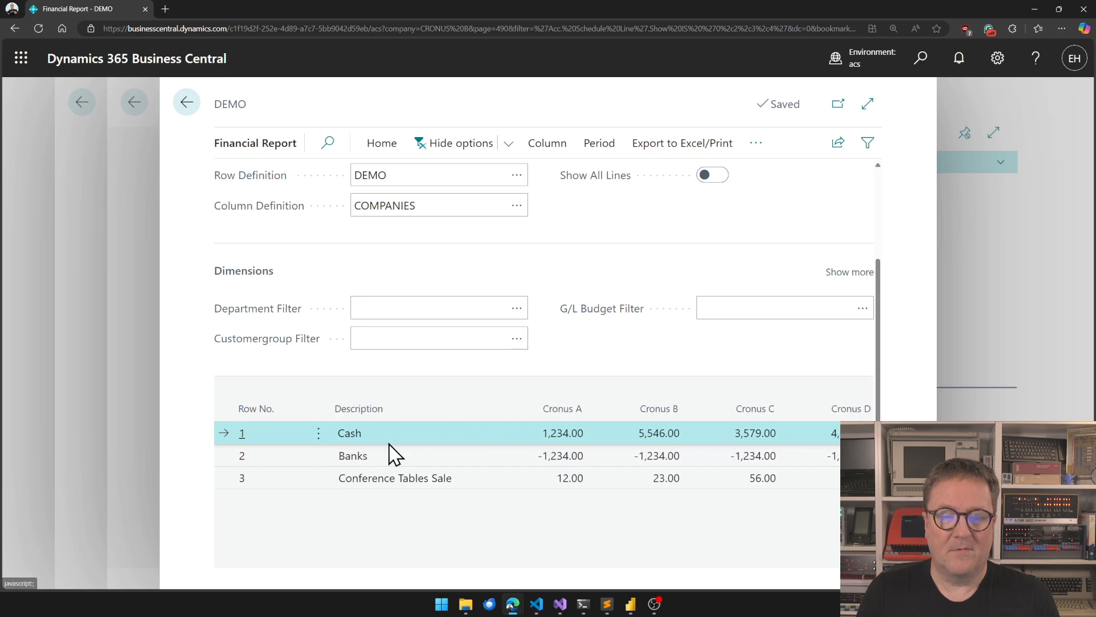
scroll("down", 3)
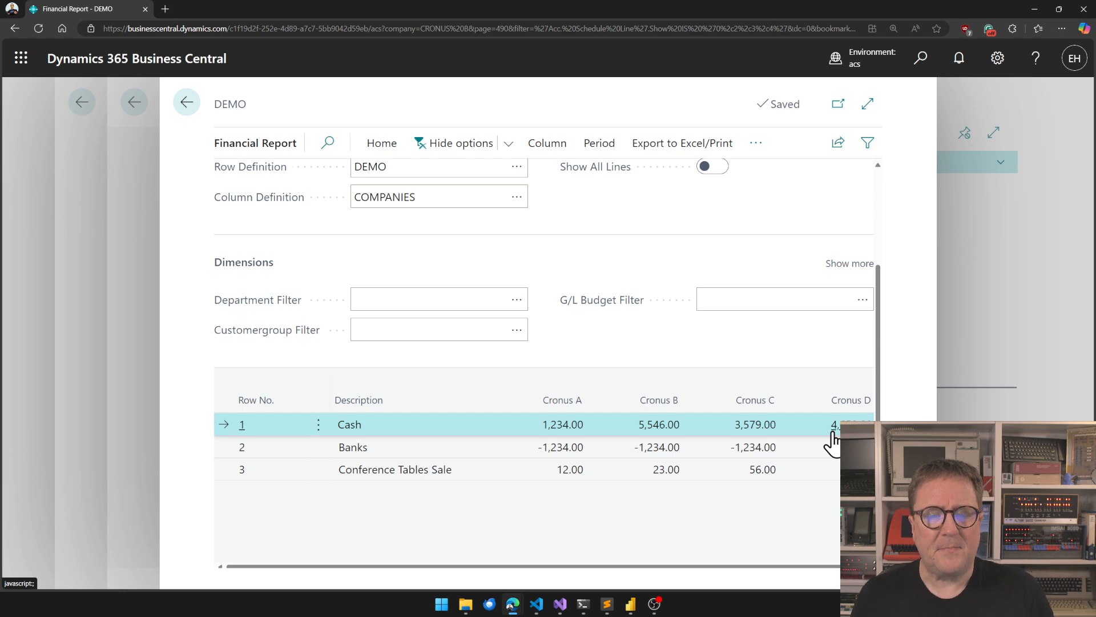
mouse_move(672, 424)
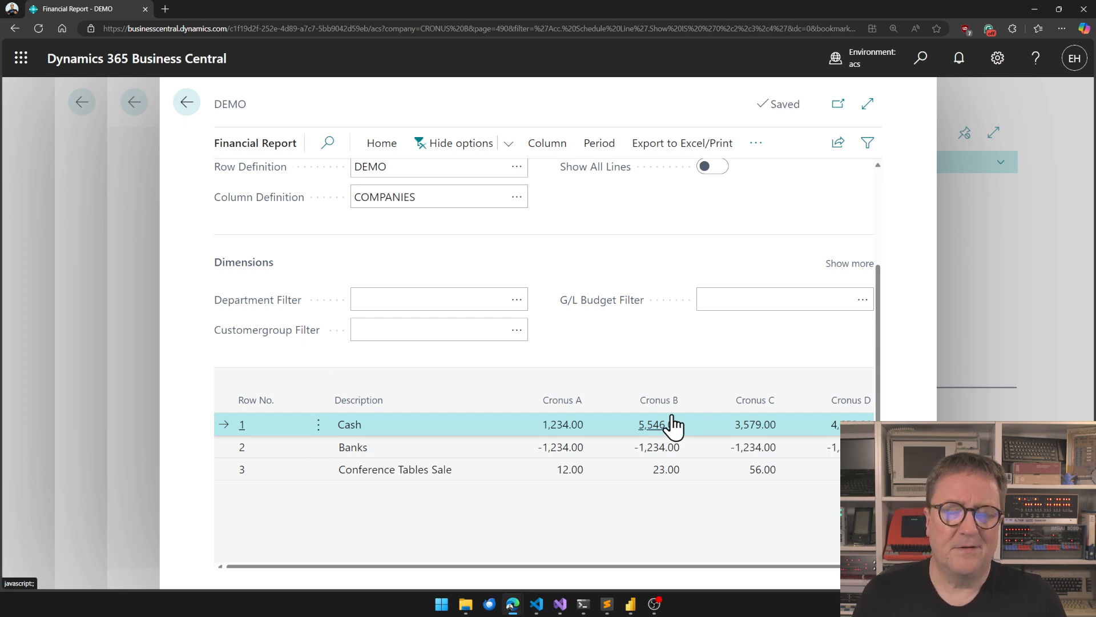
mouse_move(651, 424)
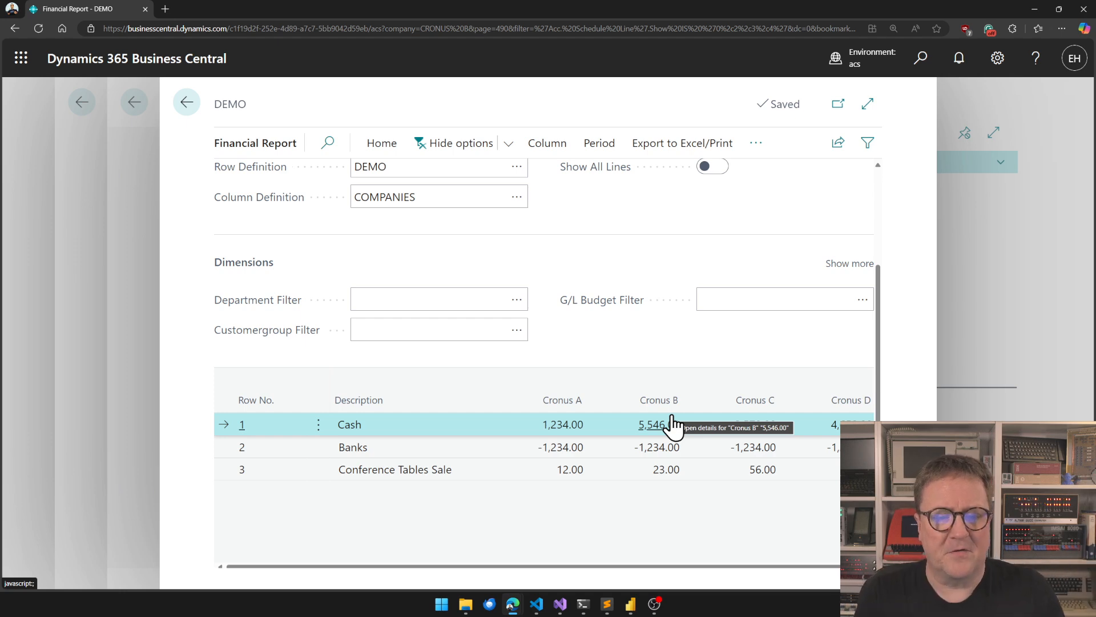
left_click(186, 102)
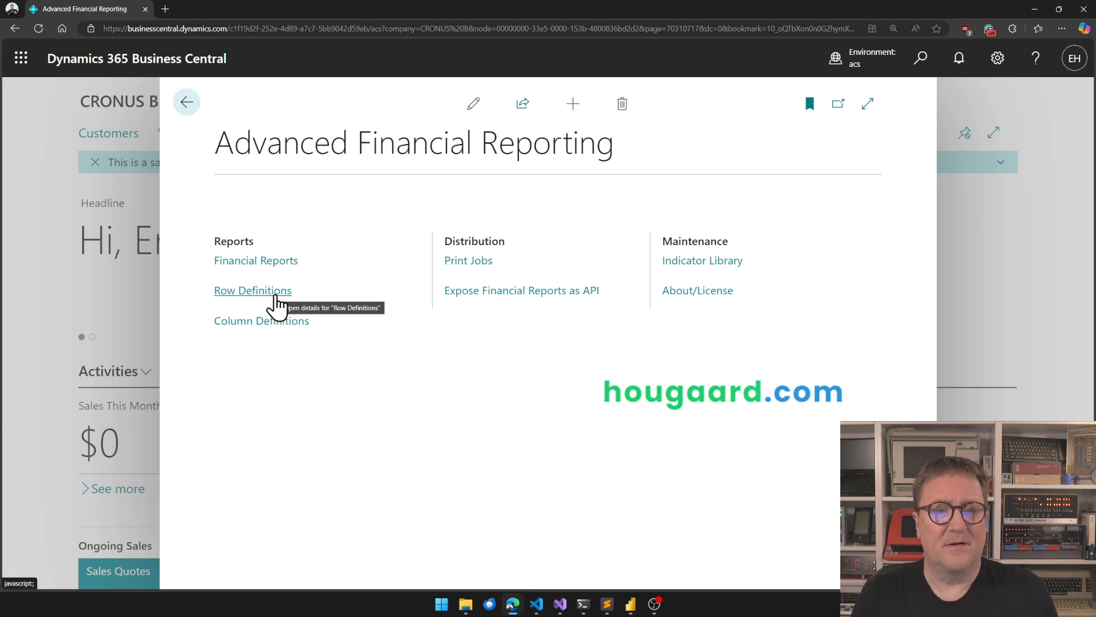
Inspect the DEMO row's Conference Tables Sale indicator, which sums item ledger quantity.
left_click(253, 290)
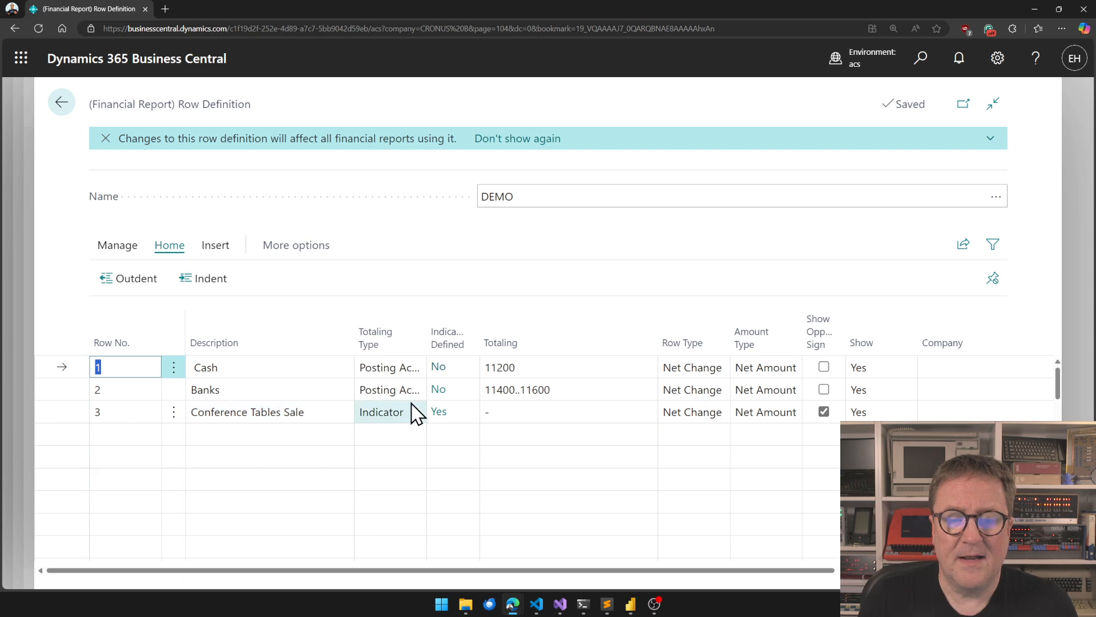
mouse_move(399, 412)
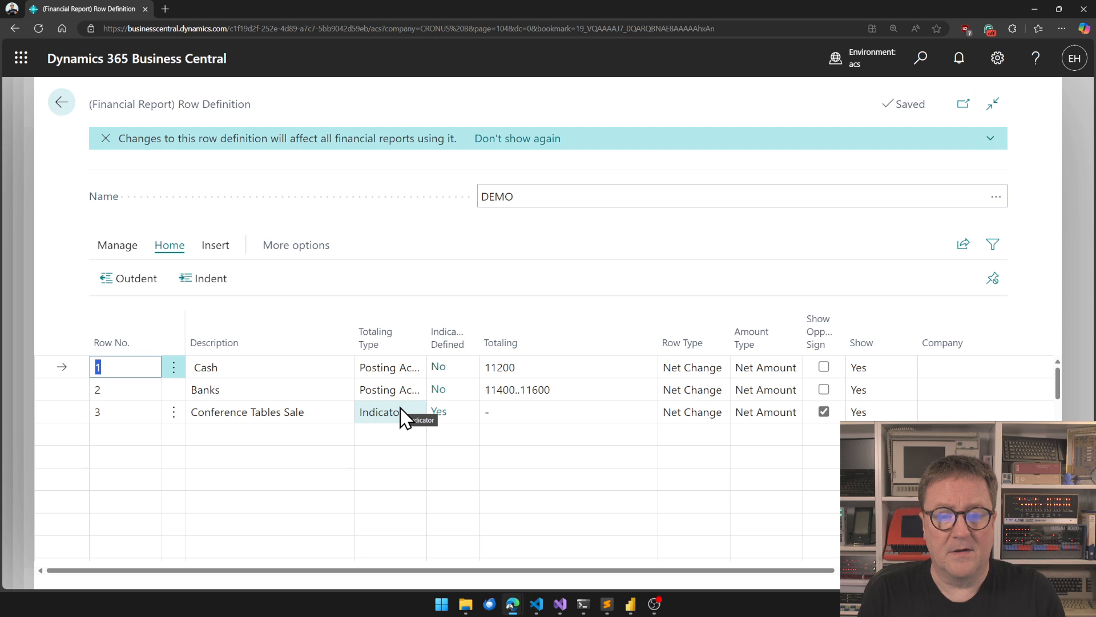
left_click(380, 411)
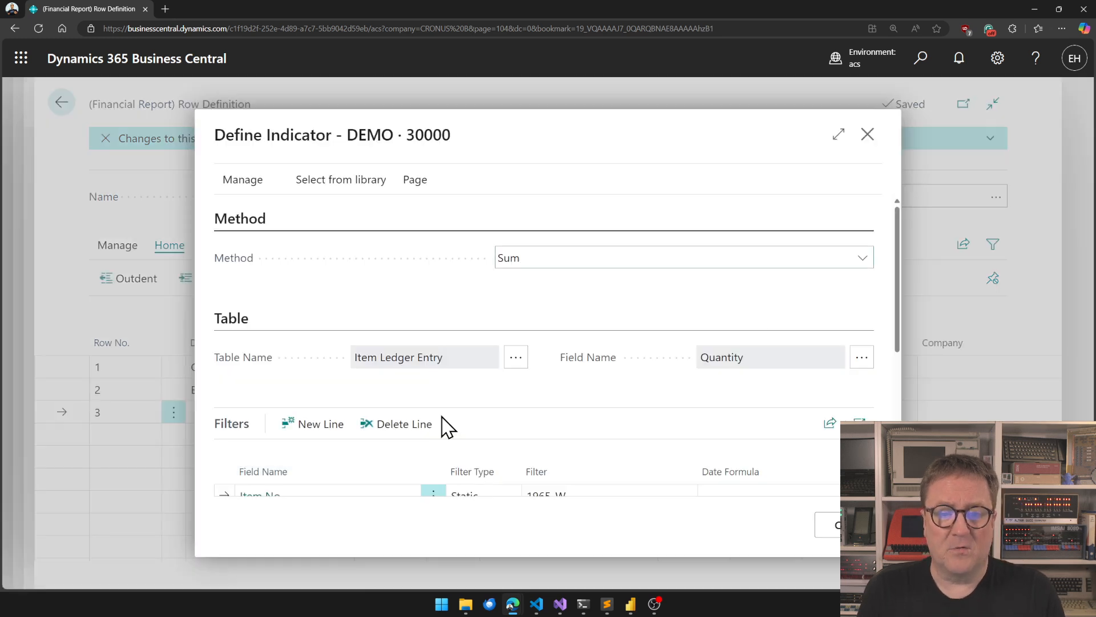
scroll("down", 3)
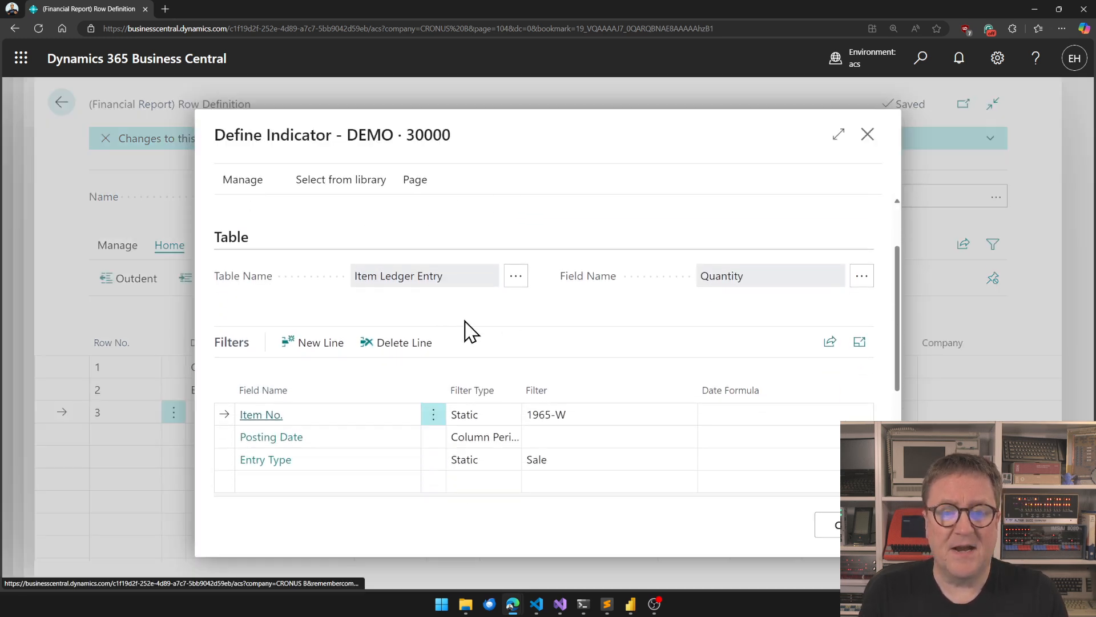
mouse_move(500, 300)
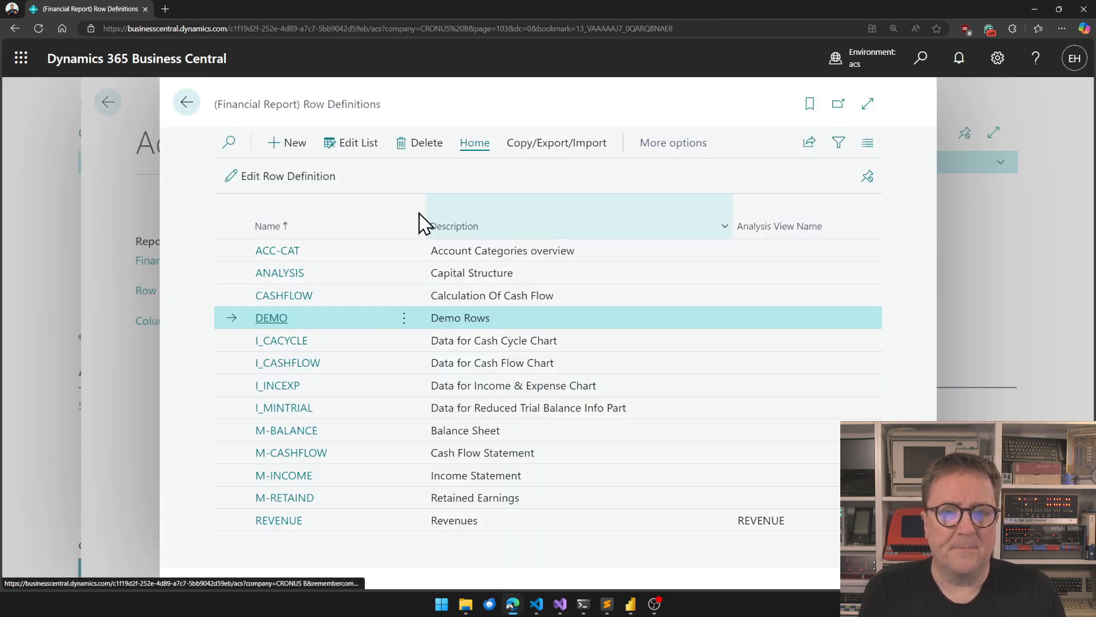
left_click(187, 103)
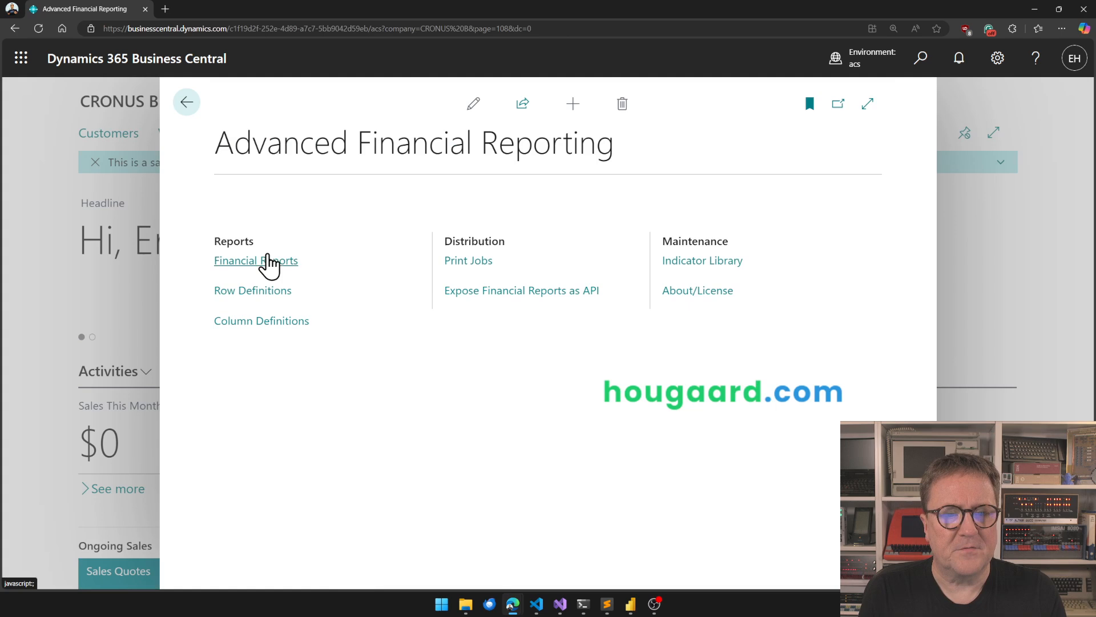
left_click(255, 261)
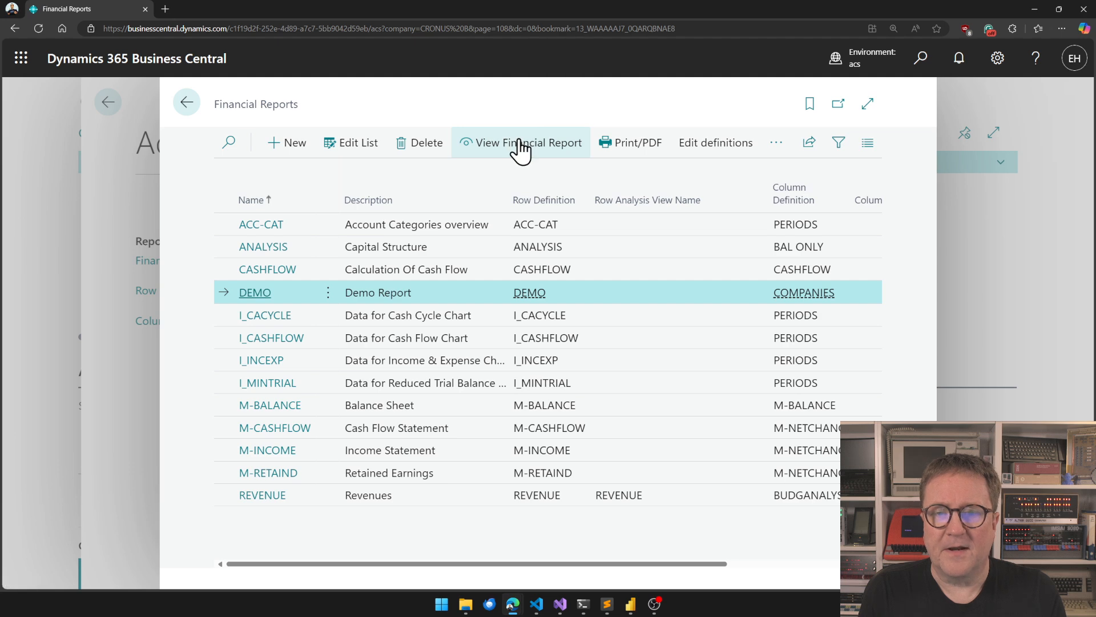
left_click(521, 143)
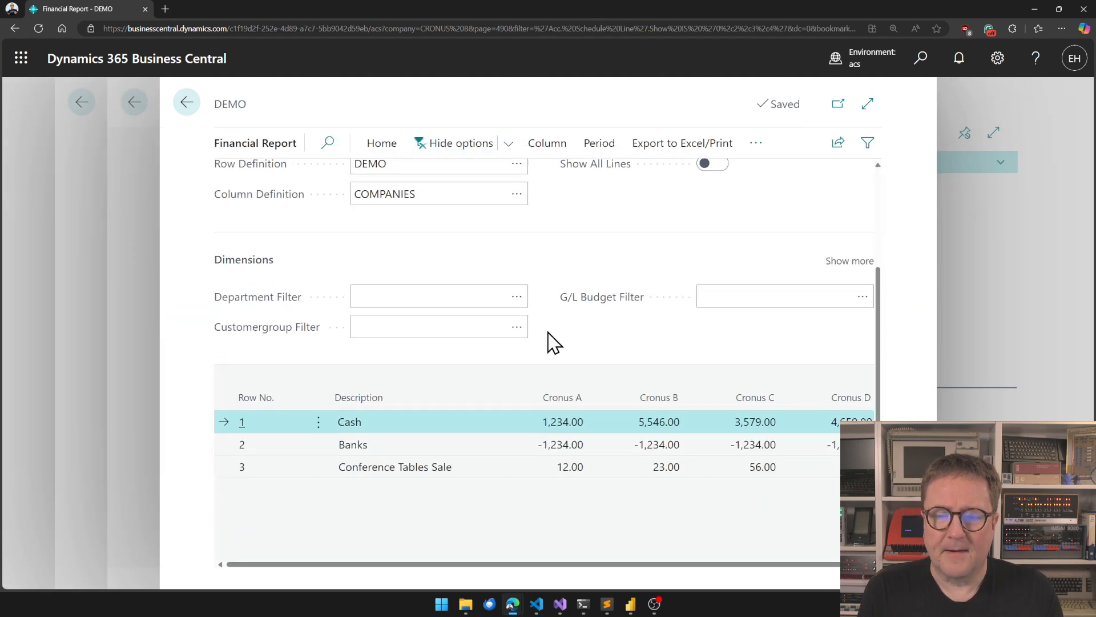
mouse_move(577, 509)
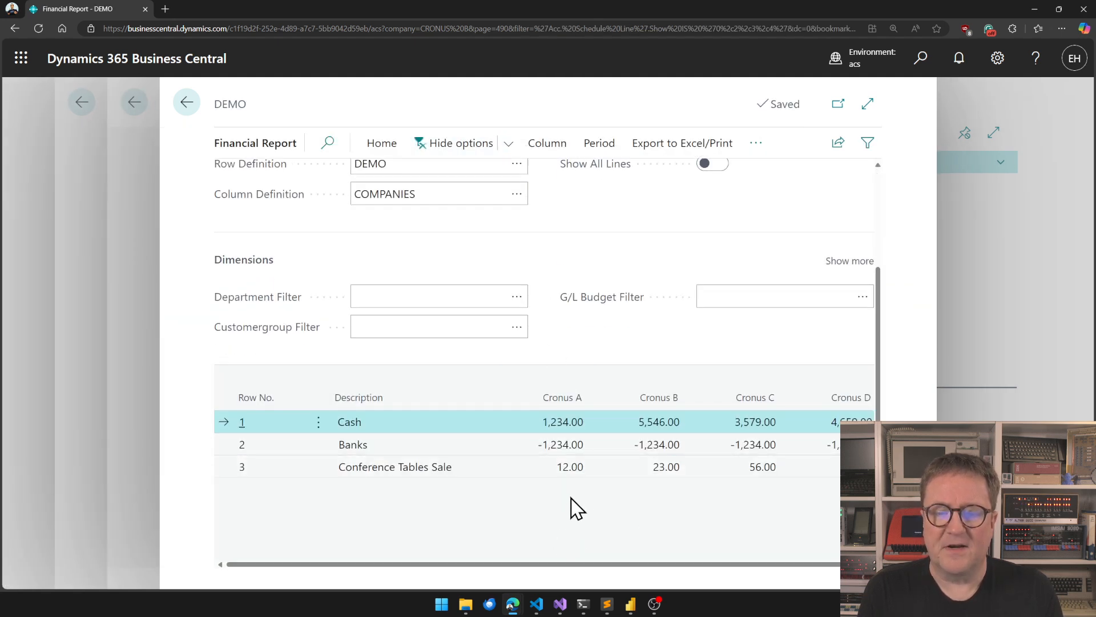
mouse_move(650, 500)
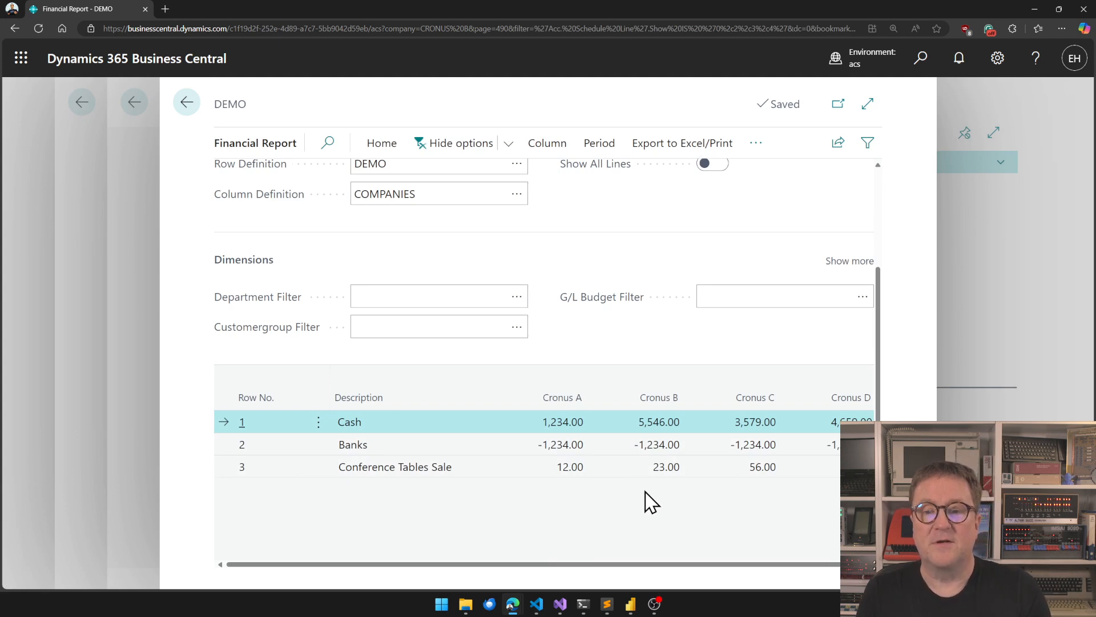
mouse_move(621, 491)
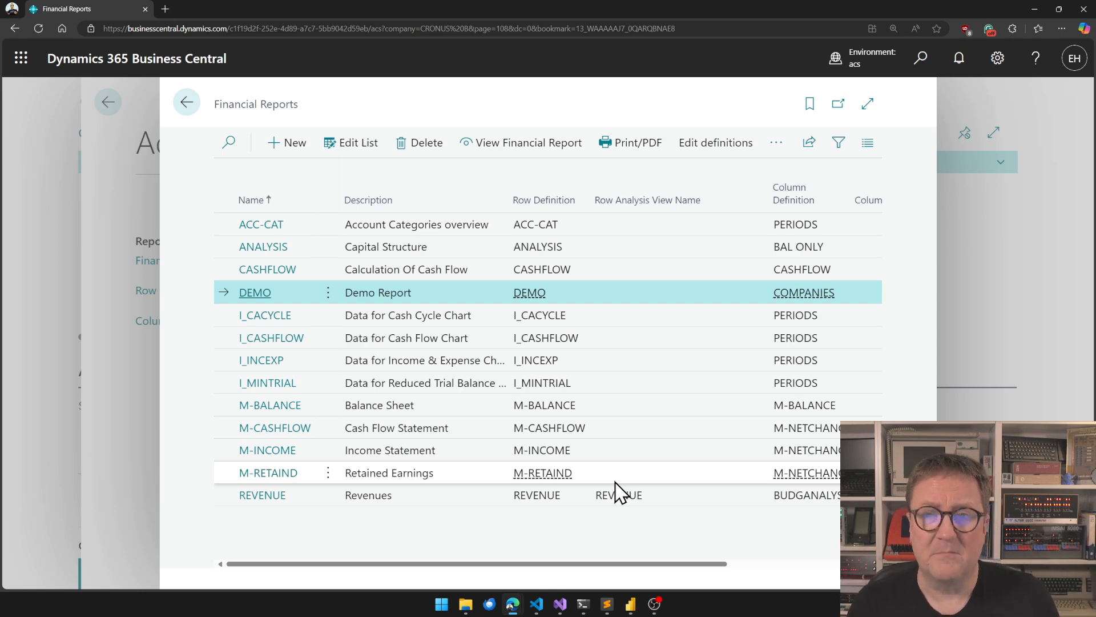
Review print job A's dates, PDF format and email output in the Print Jobs list.
left_click(186, 102)
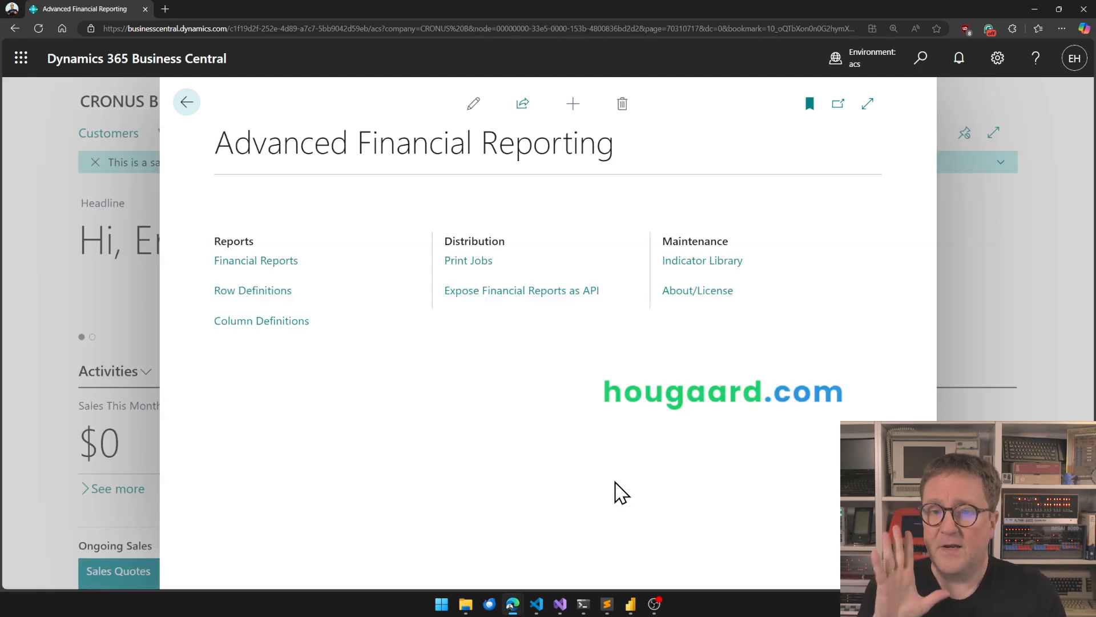
mouse_move(467, 261)
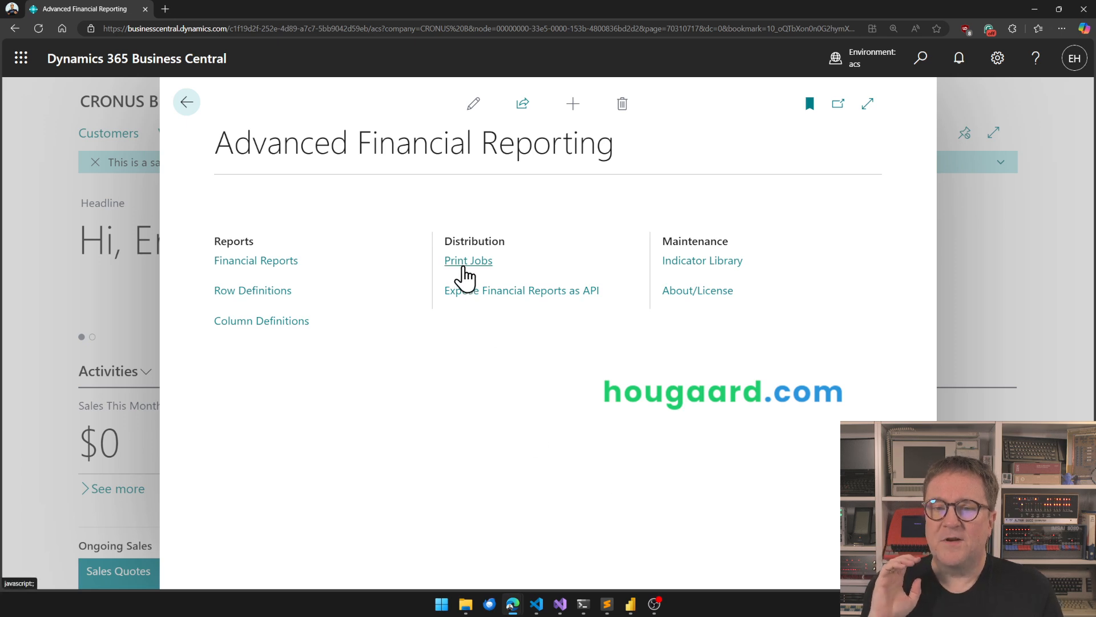
left_click(468, 261)
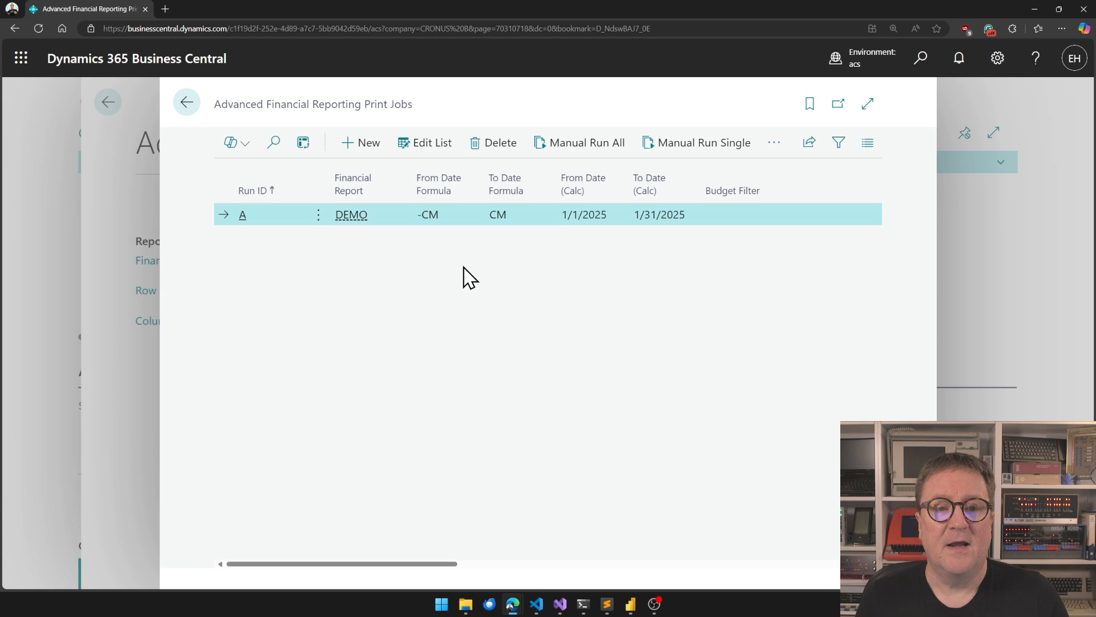
mouse_move(673, 245)
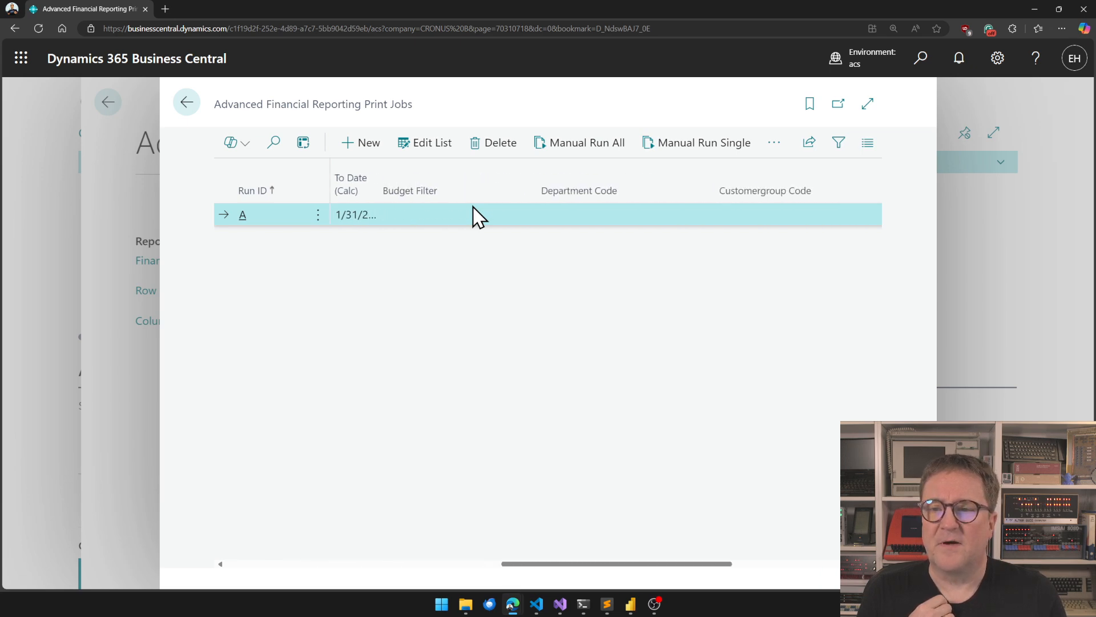
scroll("right", 3)
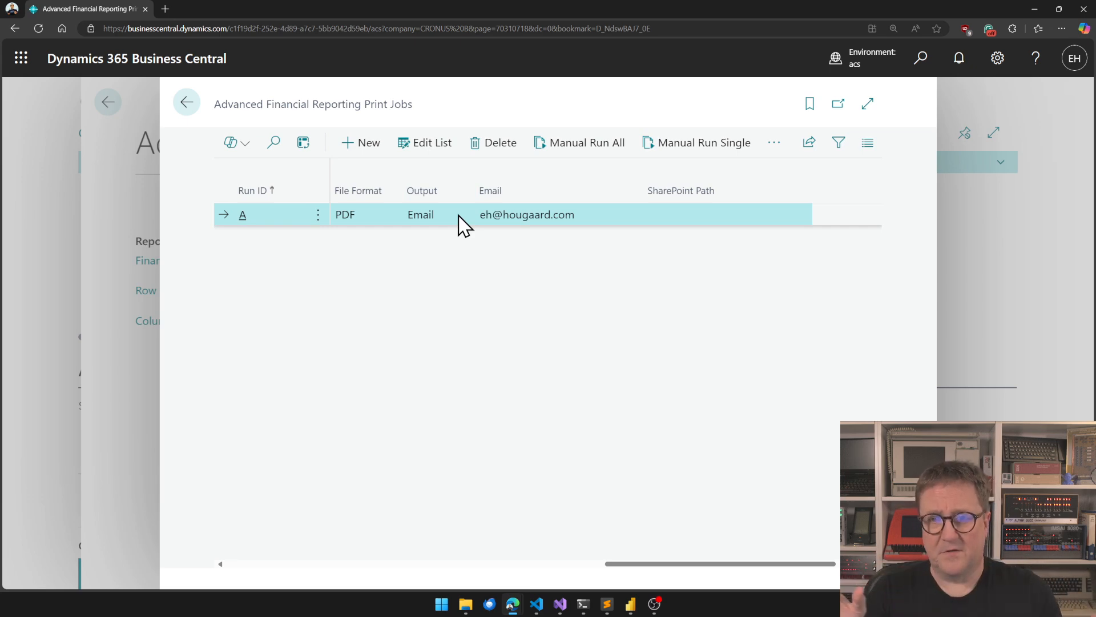
left_click(186, 102)
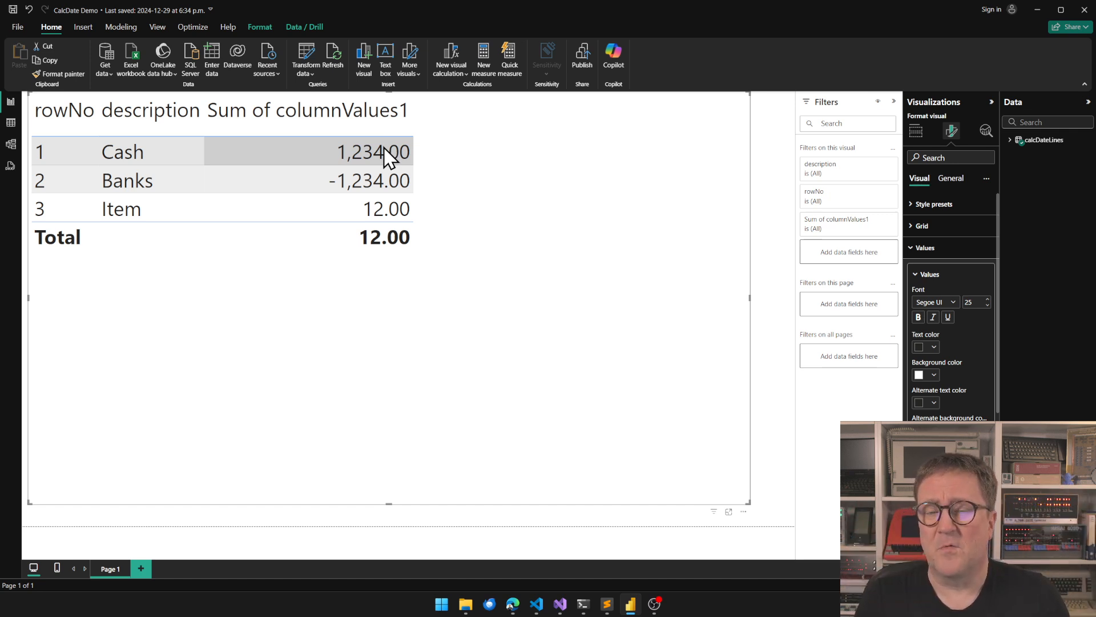
mouse_move(741, 251)
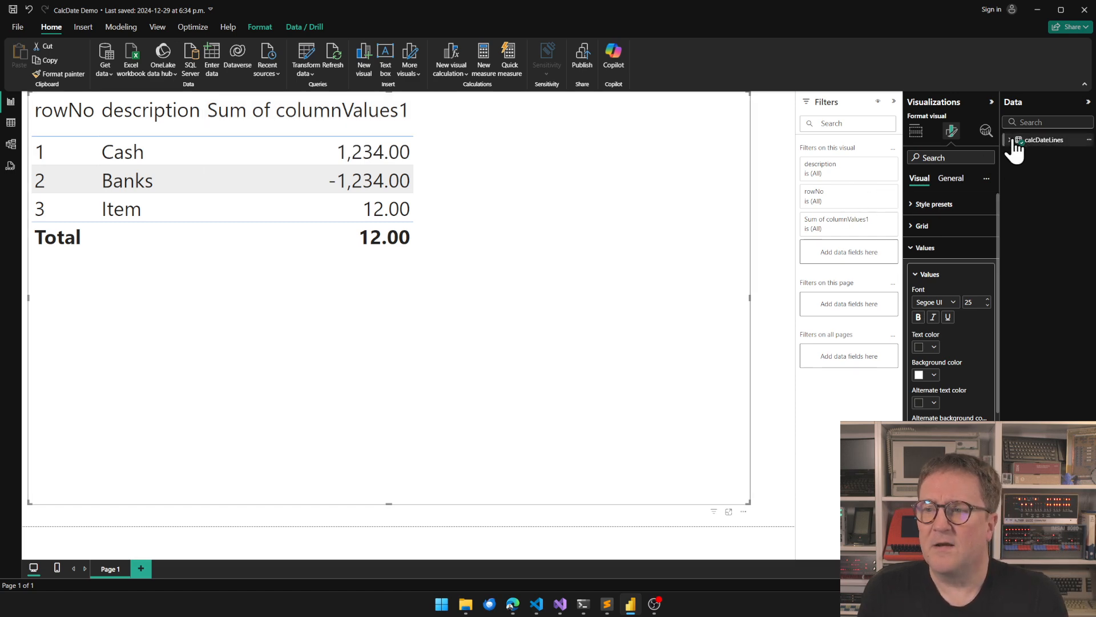
Add columnValues2, columnValues3 and columnValues4 from calcDateLines to the table visual.
left_click(1019, 139)
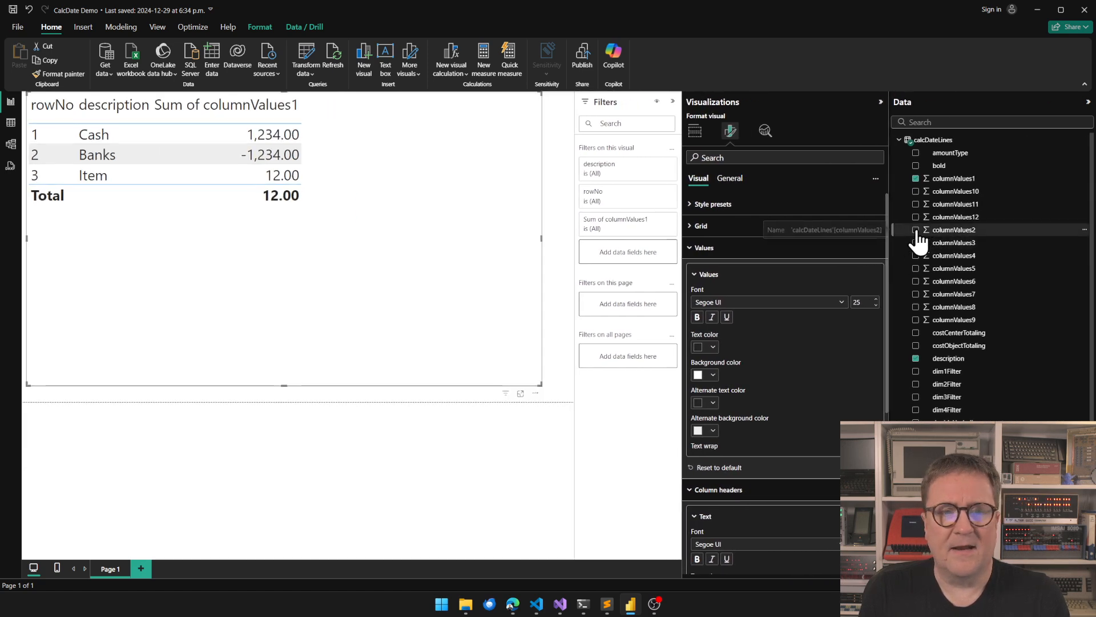
left_click(916, 230)
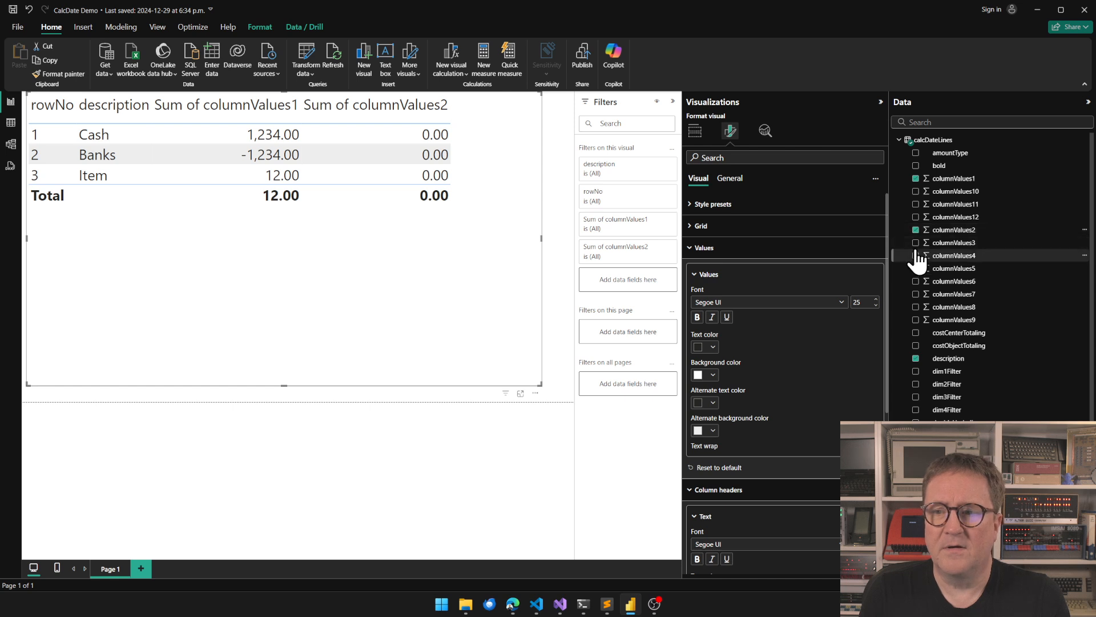
left_click(916, 242)
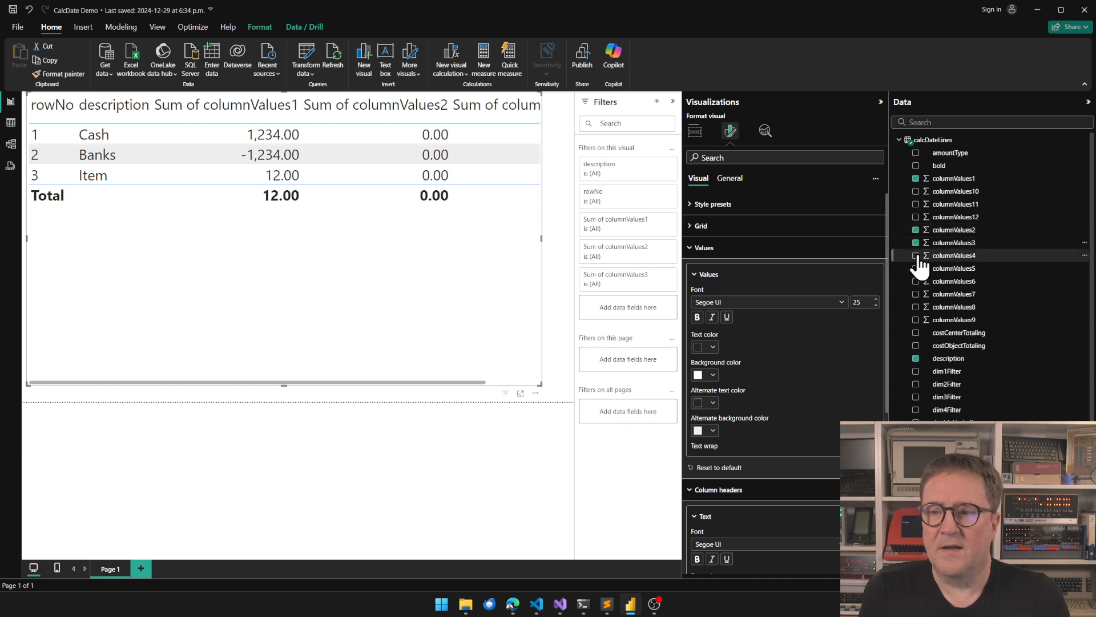
left_click(916, 255)
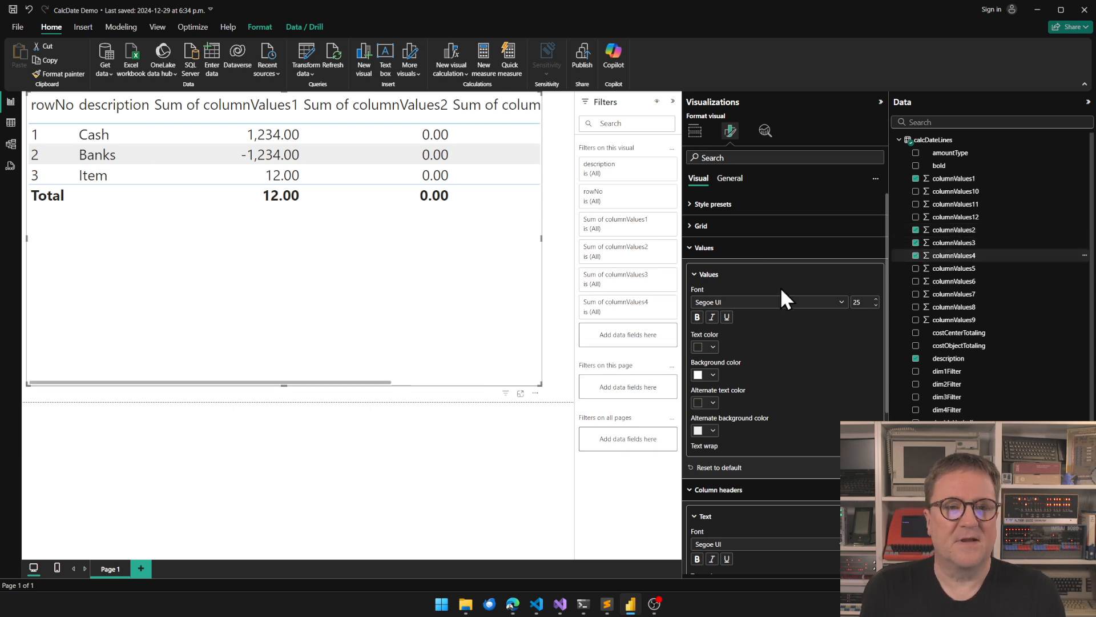
mouse_move(313, 182)
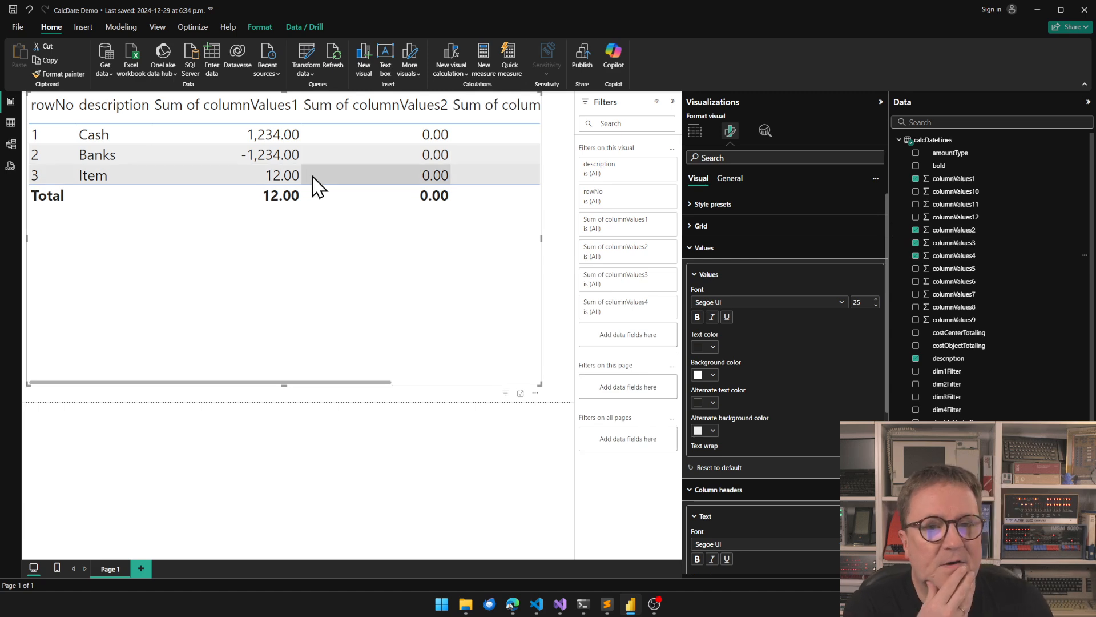